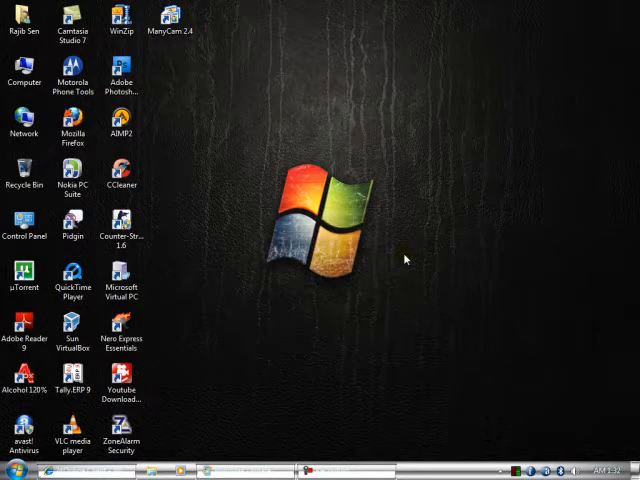
- Refresh the desktop and launch Mozilla Firefox from its desktop shortcut
{"action": "right_click", "coordinate": [404, 258]}
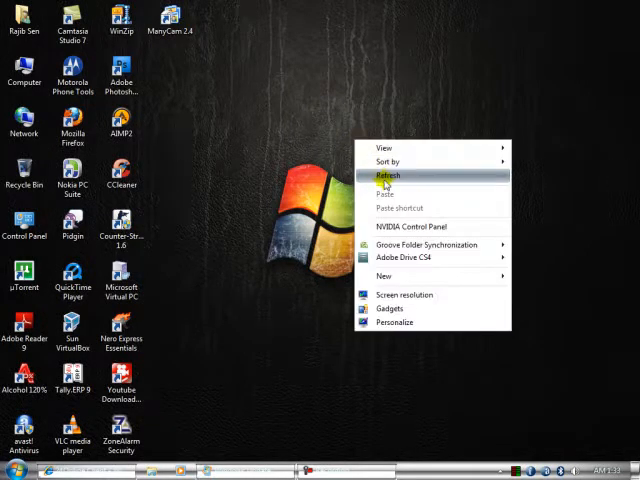
{"action": "left_click", "coordinate": [388, 176]}
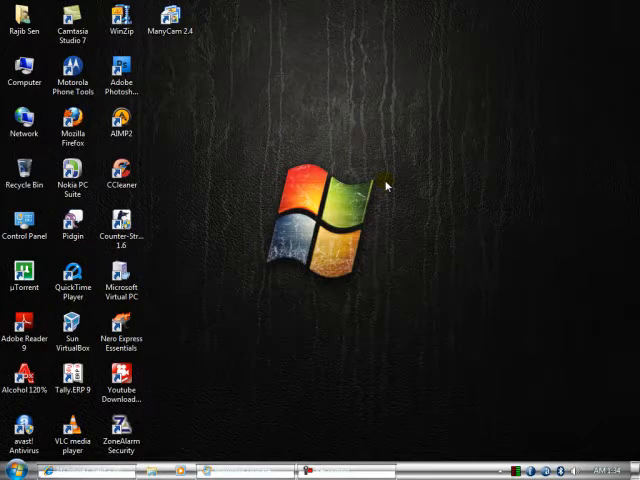
{"action": "left_click", "coordinate": [24, 122]}
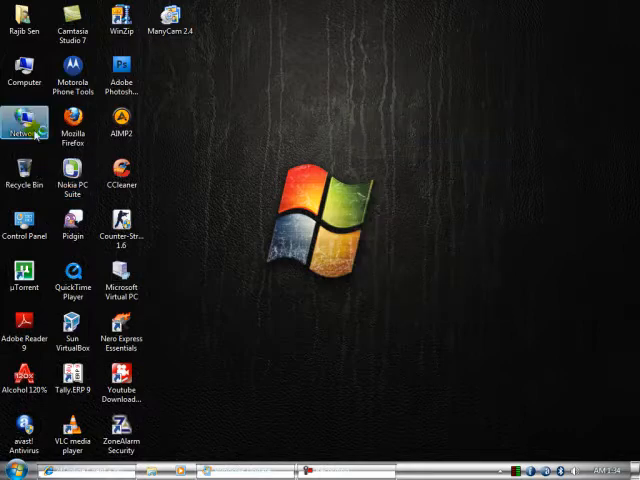
{"action": "left_click", "coordinate": [72, 126]}
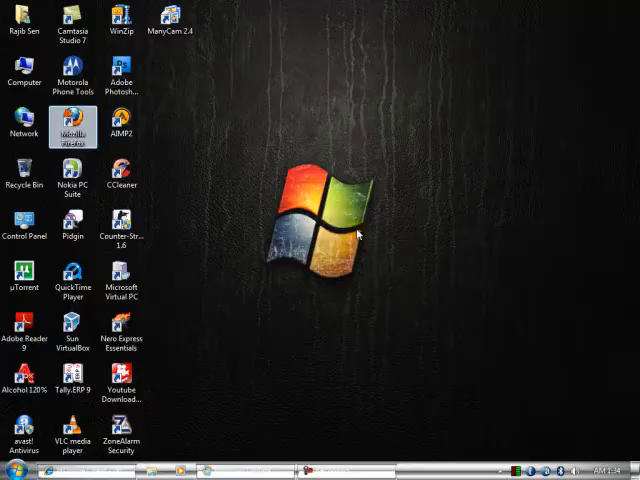
{"action": "double_click", "coordinate": [72, 126]}
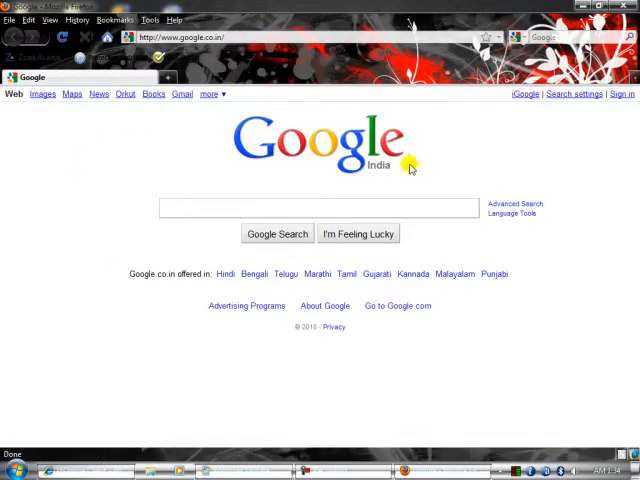
{"action": "mouse_move", "coordinate": [204, 102]}
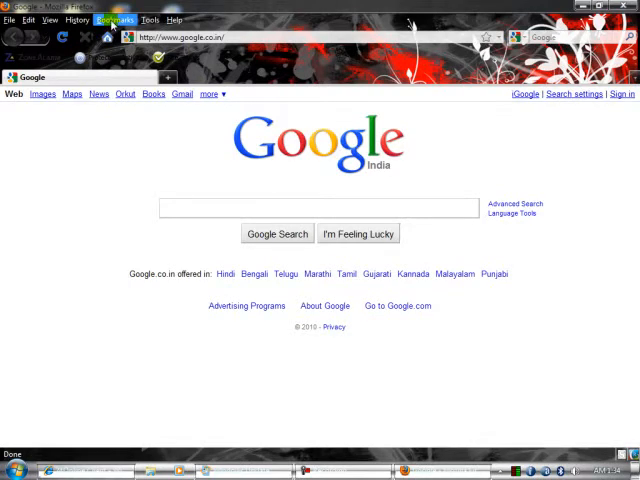
- Load the Free PDF Converter bookmark, then start a second tab showing Google
{"action": "left_click", "coordinate": [116, 20]}
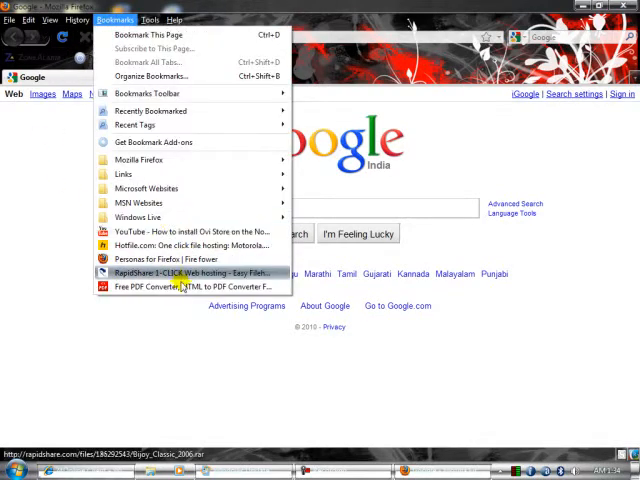
{"action": "left_click", "coordinate": [184, 272]}
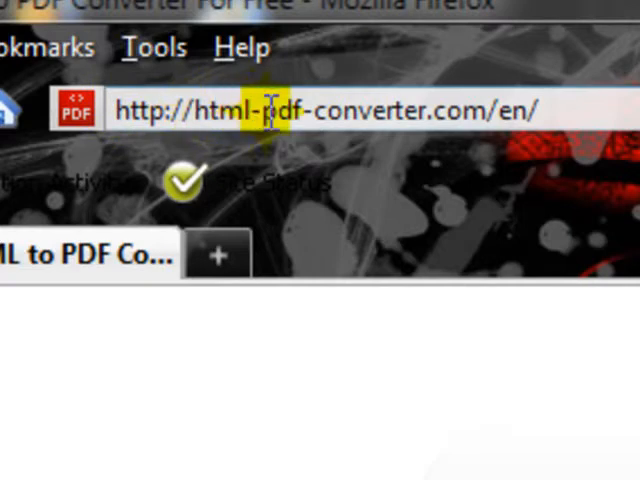
{"action": "mouse_move", "coordinate": [490, 108]}
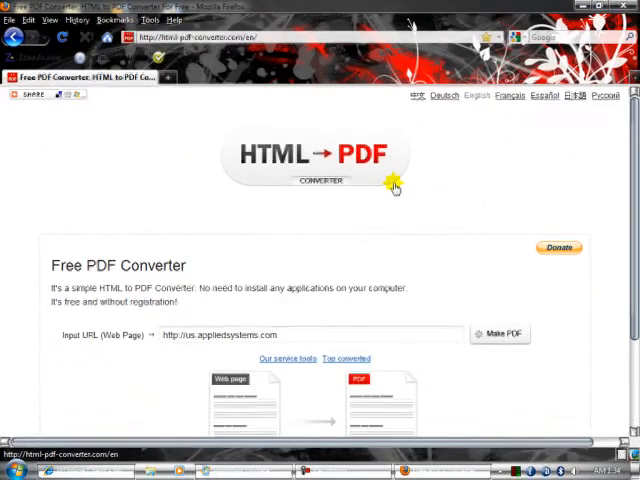
{"action": "left_click", "coordinate": [322, 76]}
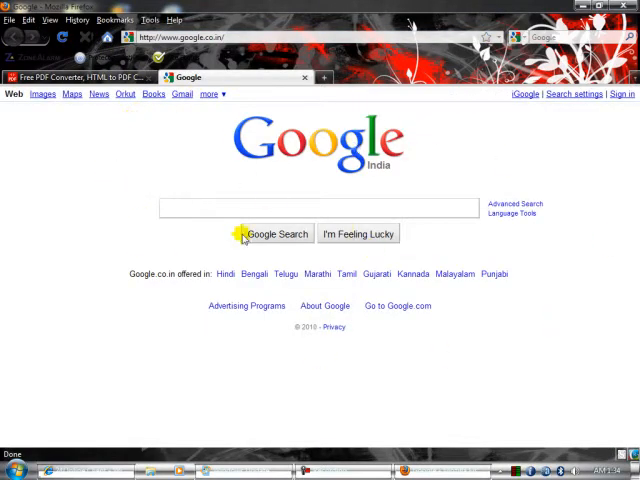
{"action": "mouse_move", "coordinate": [504, 226]}
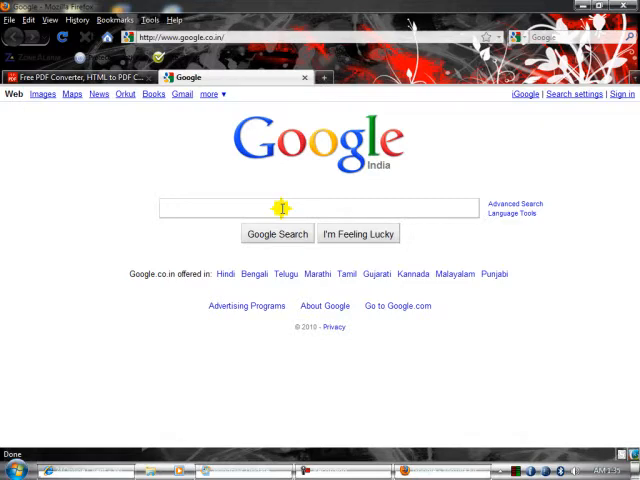
- Search Google for 'microsoft downloads' and go to the Microsoft Download Center result
{"action": "type", "text": "microsoft do"}
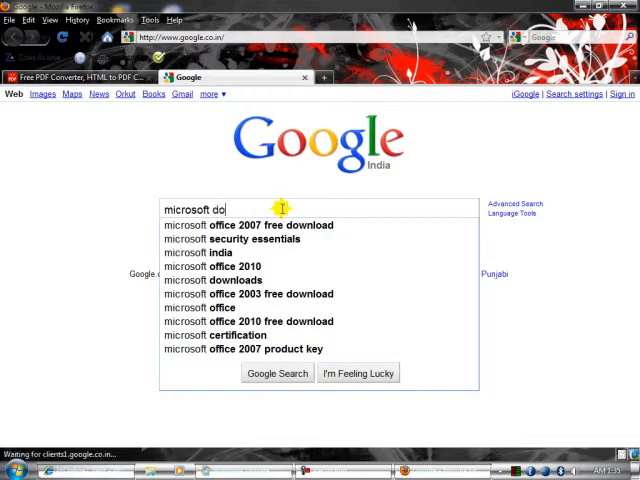
{"action": "key", "text": "BackSpace"}
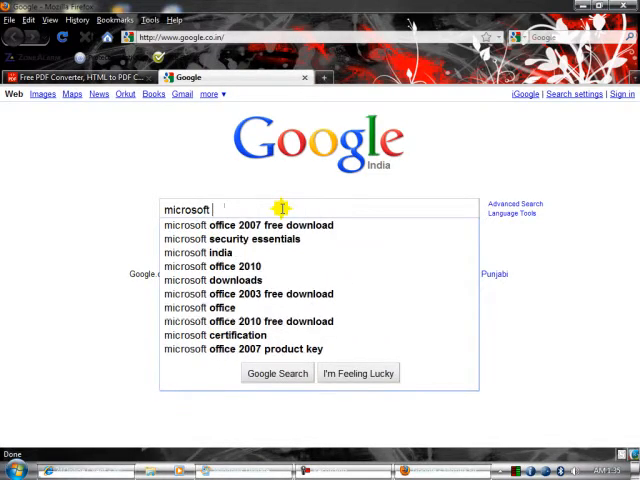
{"action": "type", "text": "downloads"}
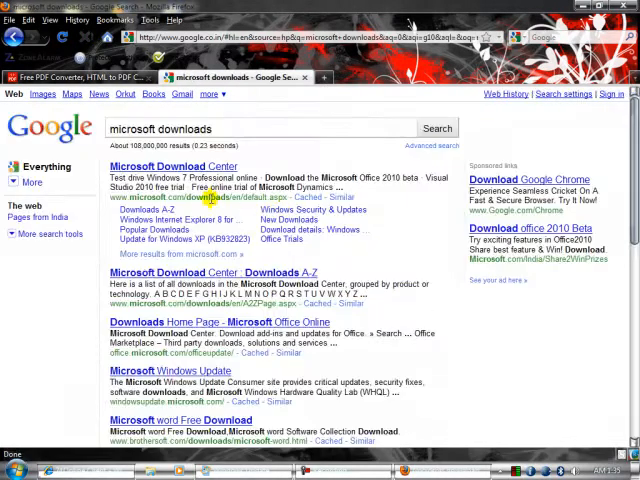
{"action": "left_click", "coordinate": [172, 166]}
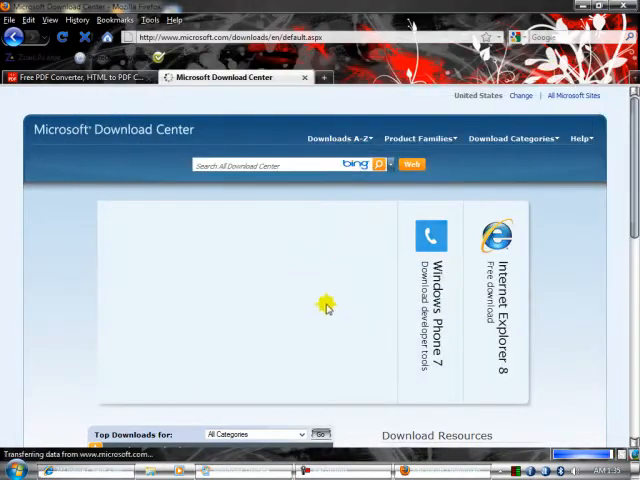
- Scroll through the Download Center page and return to the Free PDF Converter tab
{"action": "scroll", "scroll_direction": "down", "scroll_amount": 3}
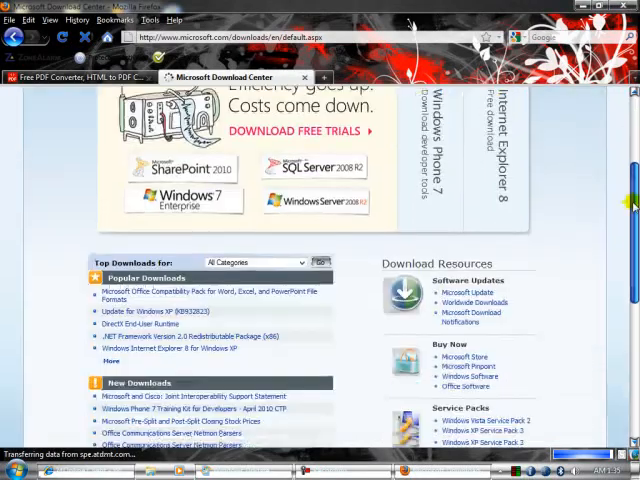
{"action": "scroll", "scroll_direction": "up", "scroll_amount": 3}
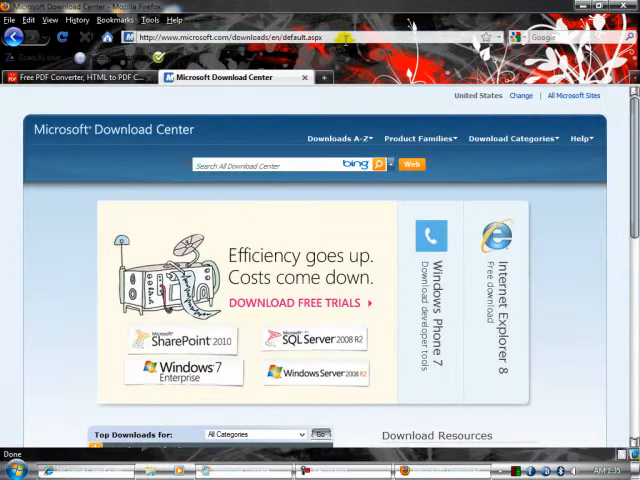
{"action": "left_click", "coordinate": [230, 36]}
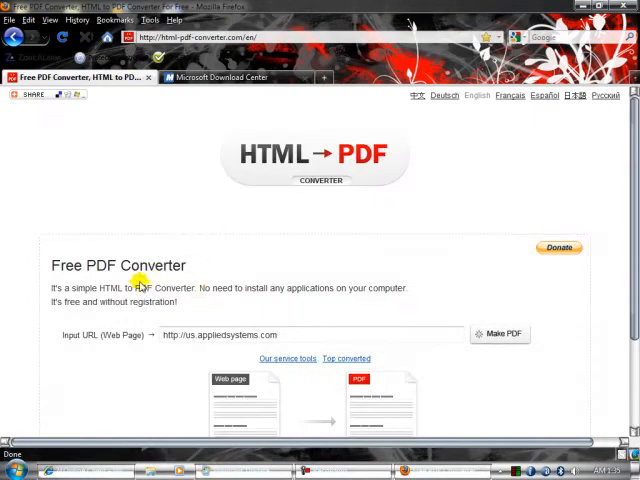
{"action": "scroll", "scroll_direction": "down", "scroll_amount": 3}
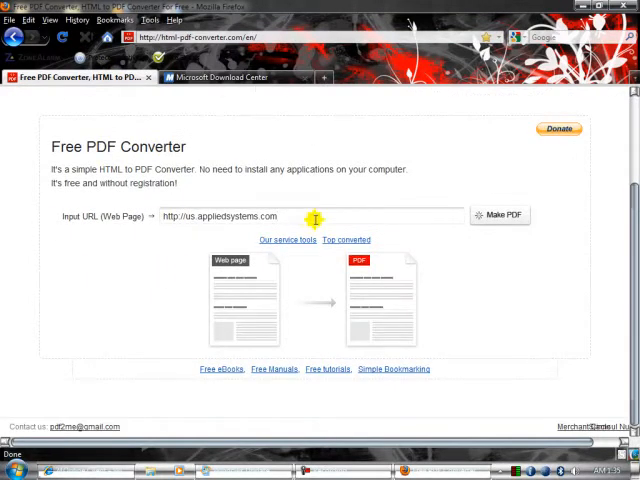
{"action": "left_click", "coordinate": [300, 216]}
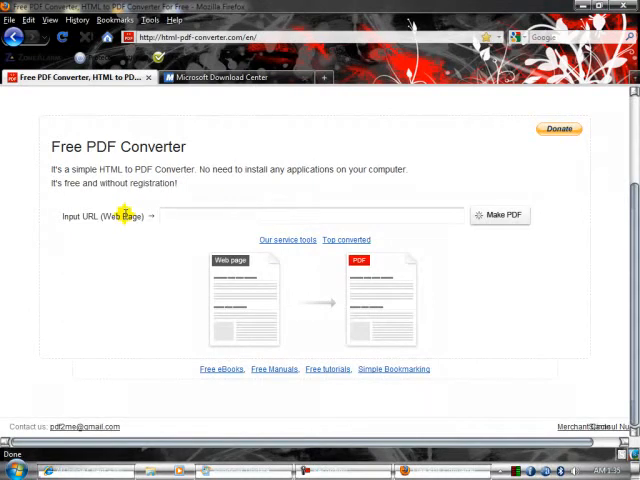
{"action": "type", "text": "http://www.microsoft.com/downloads/en/default.aspx"}
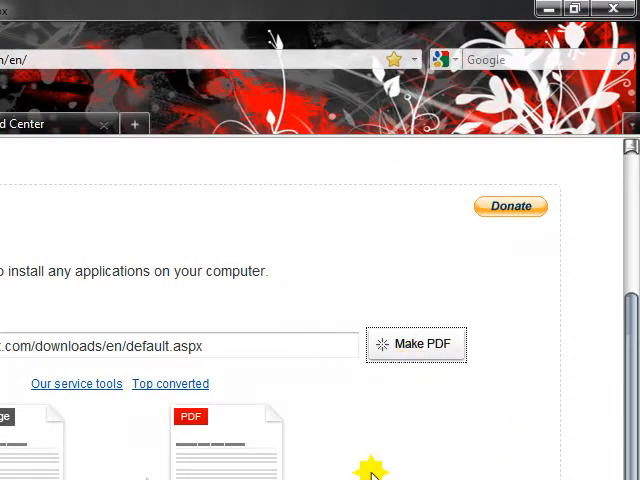
{"action": "left_click", "coordinate": [416, 344]}
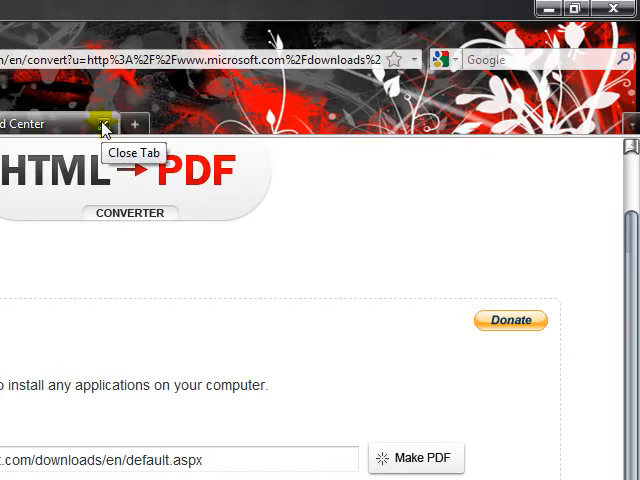
{"action": "left_click", "coordinate": [100, 124]}
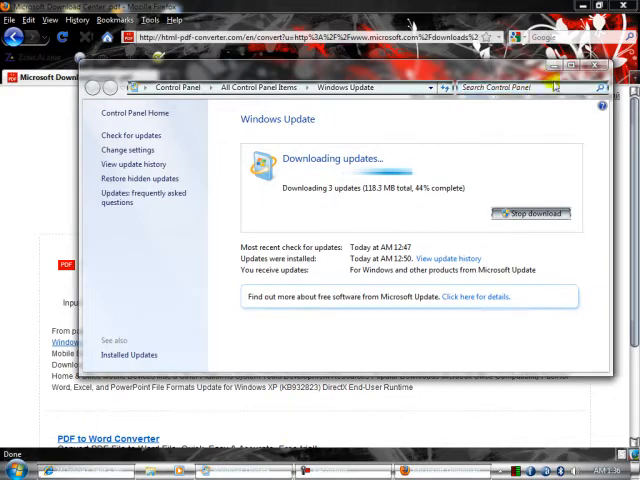
- Dismiss the Windows Update window to get back to the converter page
{"action": "left_click", "coordinate": [596, 64]}
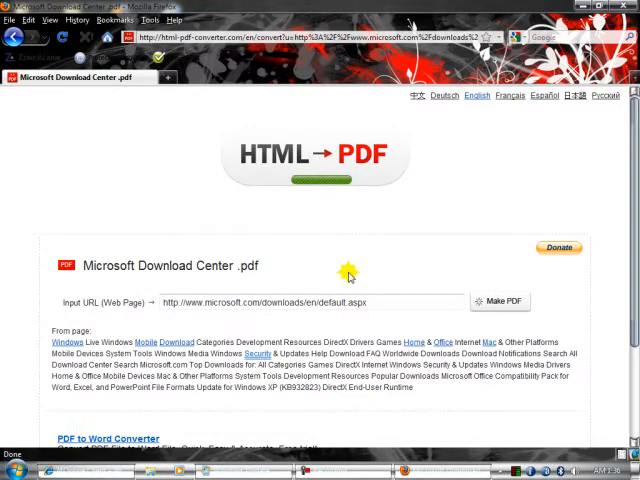
- Download the converted Microsoft Download Center PDF to Downloads and open it in Adobe Reader
{"action": "left_click", "coordinate": [500, 300]}
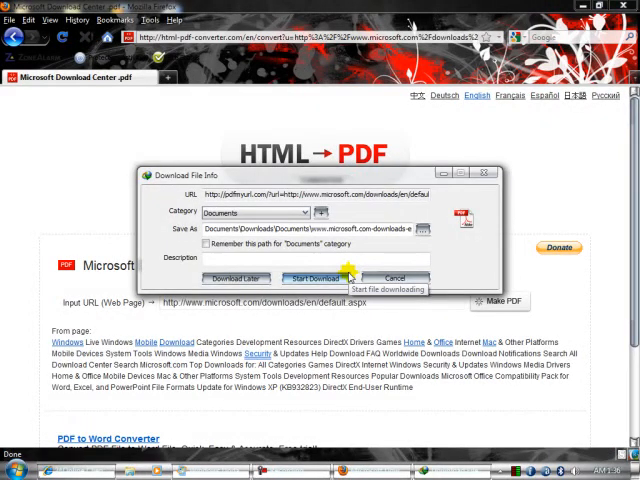
{"action": "left_click", "coordinate": [312, 278]}
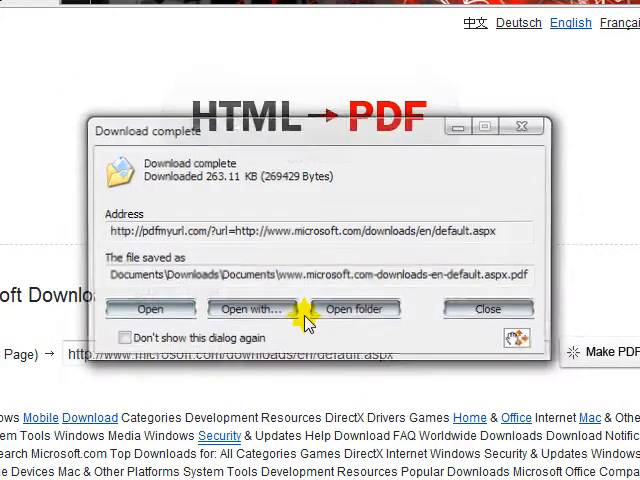
{"action": "left_click", "coordinate": [488, 308]}
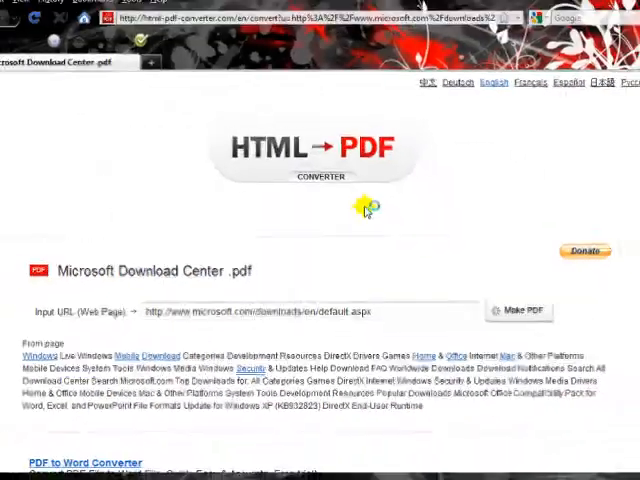
{"action": "left_click", "coordinate": [518, 310]}
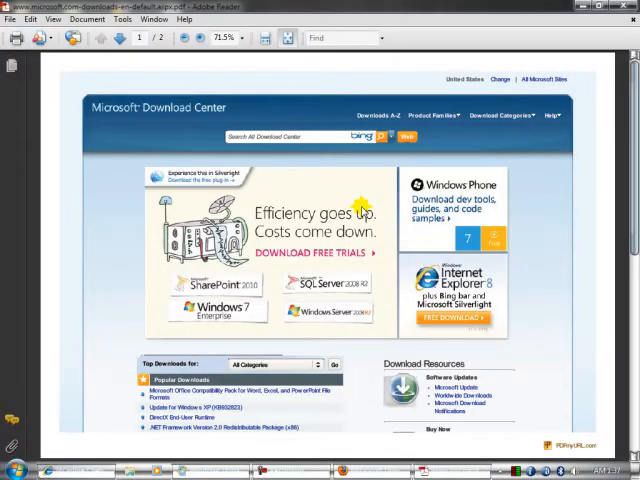